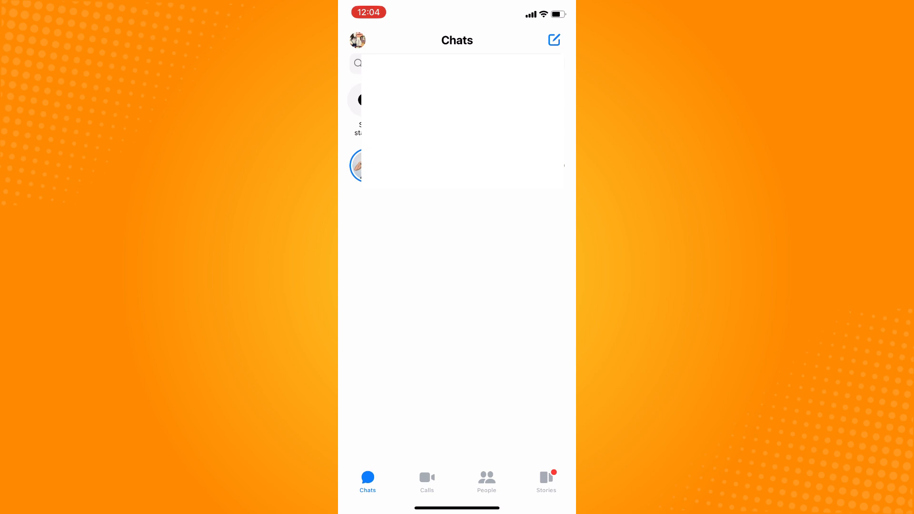
Open the profile menu and go to the Message requests inbox
{"action": "left_click", "coordinate": [357, 40]}
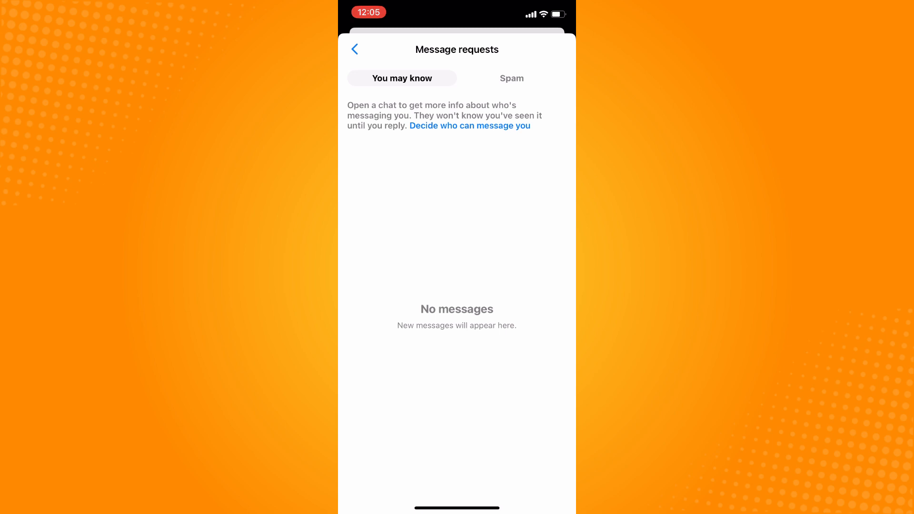
Route Facebook friends-of-friends requests to Message requests, then return to the requests inbox
{"action": "left_click", "coordinate": [469, 126]}
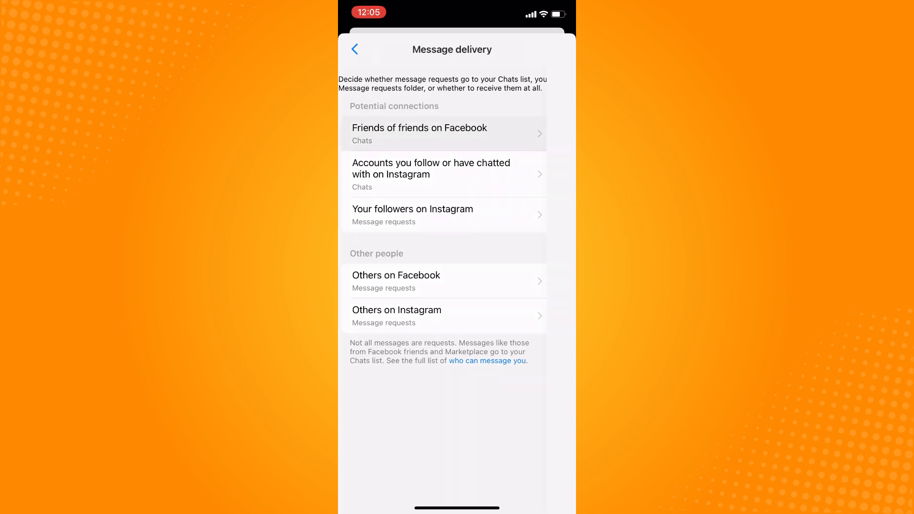
{"action": "left_click", "coordinate": [443, 134]}
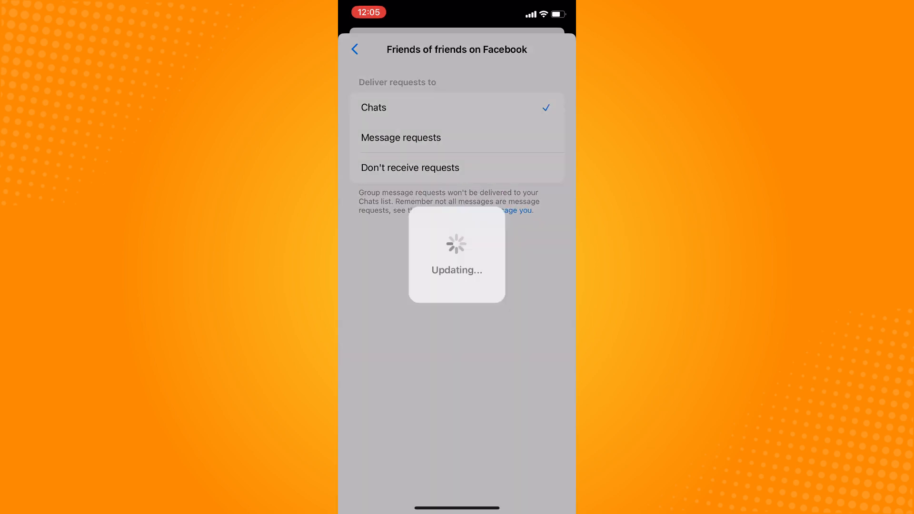
{"action": "left_click", "coordinate": [355, 48]}
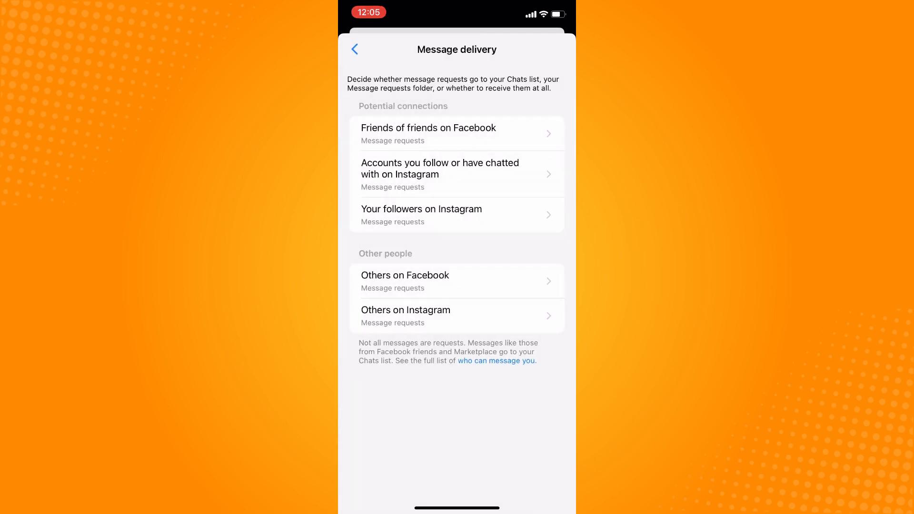
{"action": "left_click", "coordinate": [355, 49]}
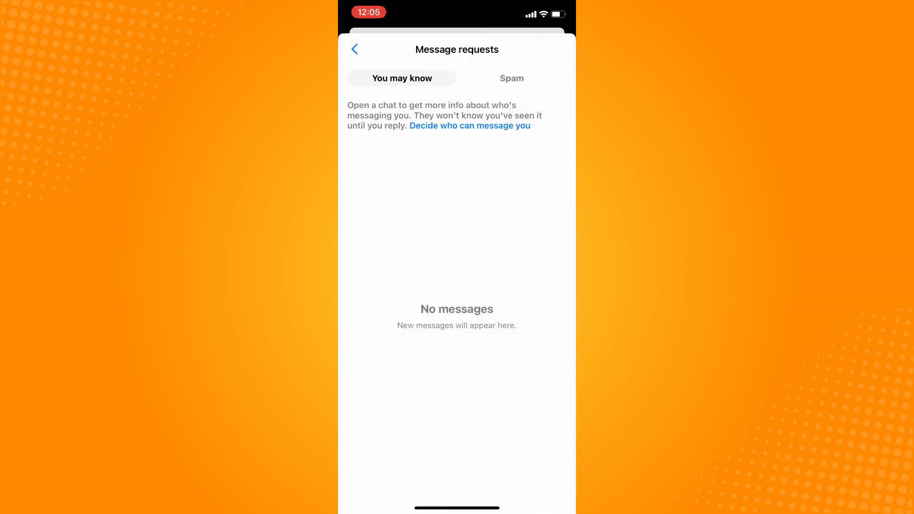
Check the empty Spam tab of Message requests and return to the profile menu
{"action": "left_click", "coordinate": [512, 79]}
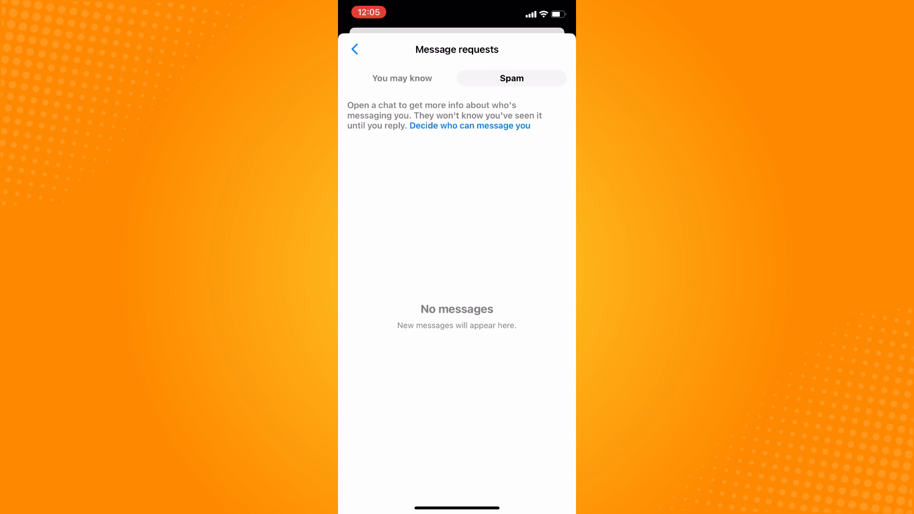
{"action": "left_click", "coordinate": [355, 49]}
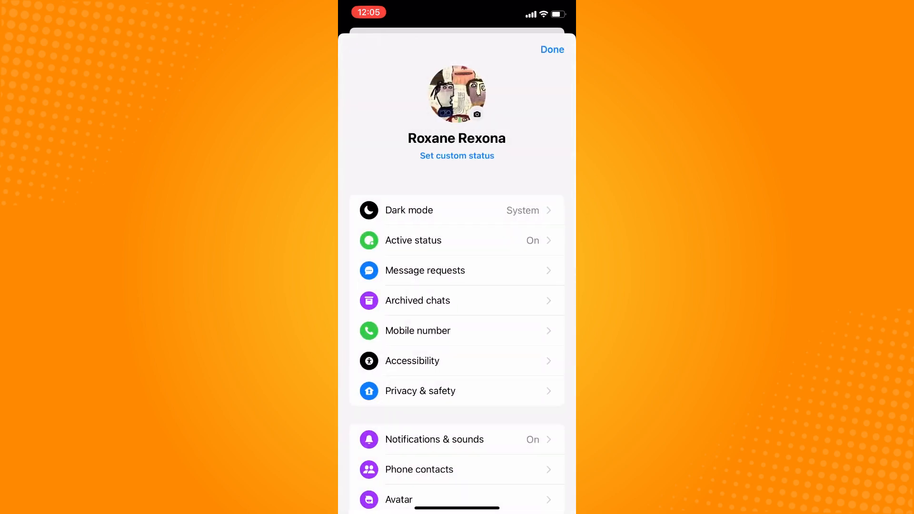